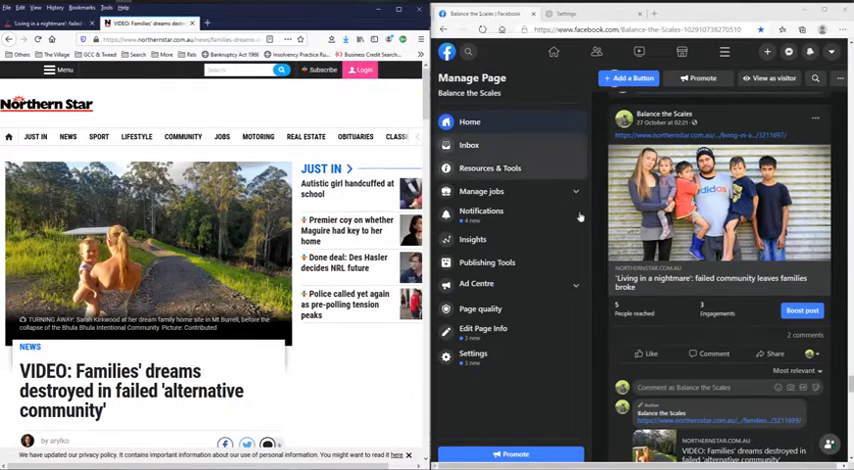
scroll(down, 3)
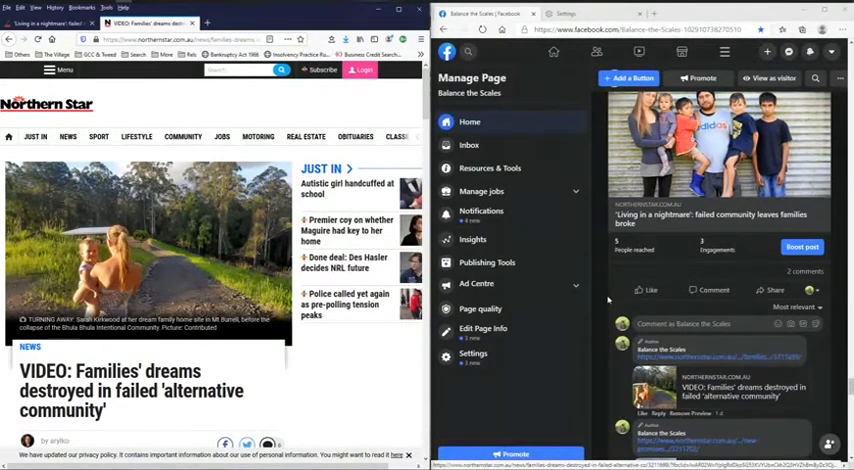
scroll(down, 3)
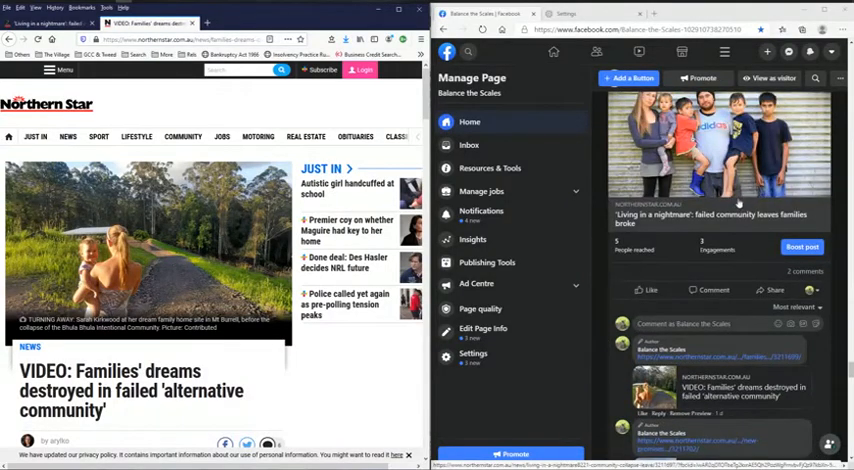
mouse_move(612, 308)
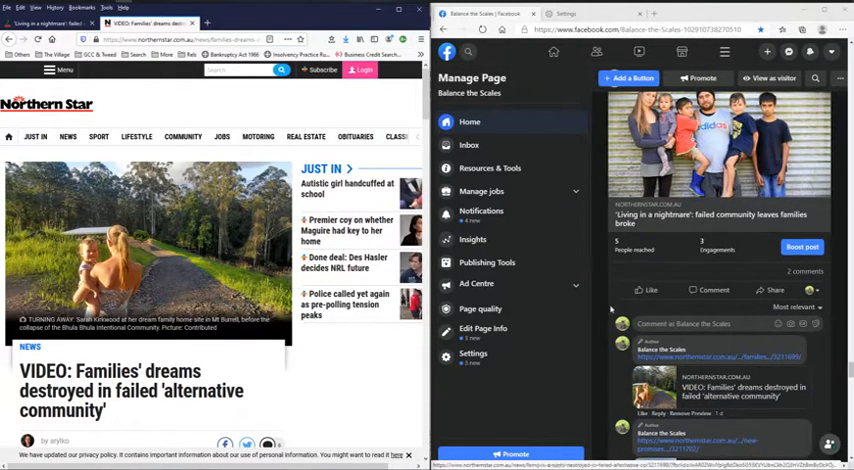
scroll(down, 3)
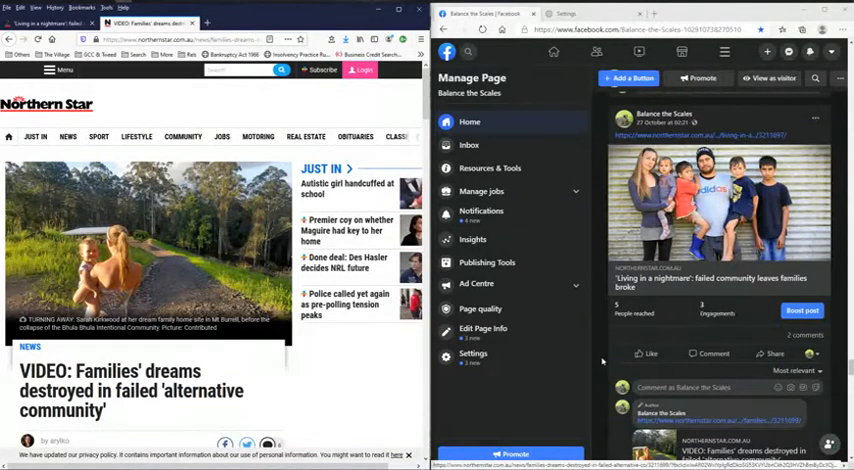
scroll(down, 3)
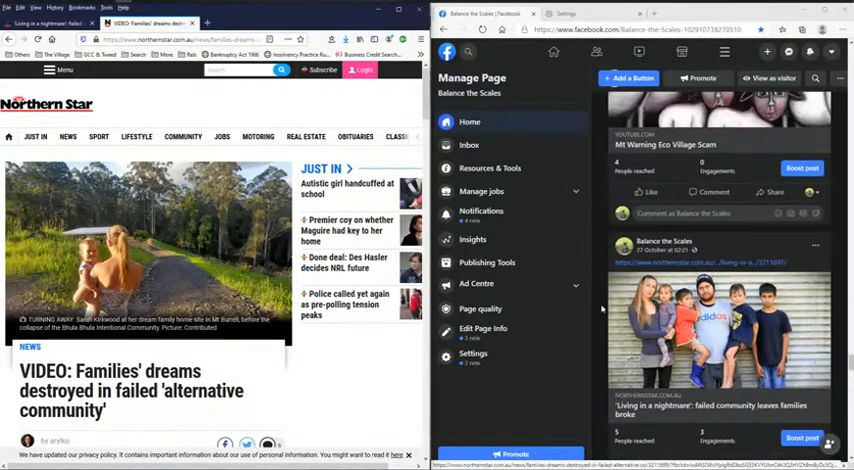
scroll(down, 3)
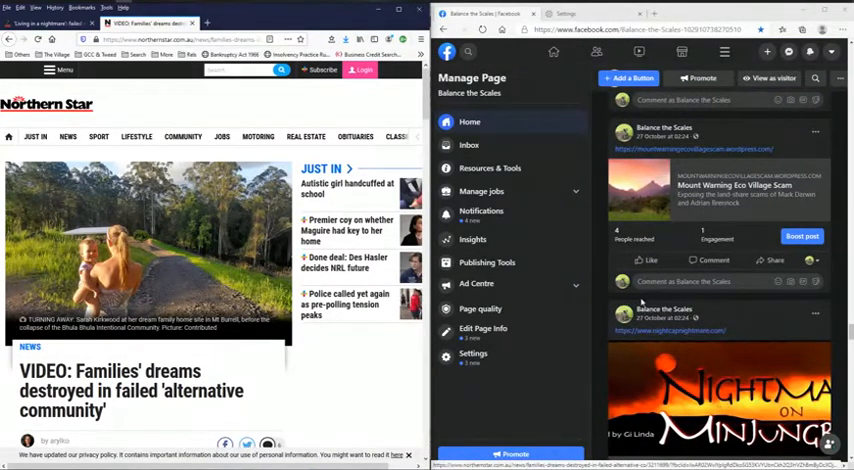
scroll(down, 3)
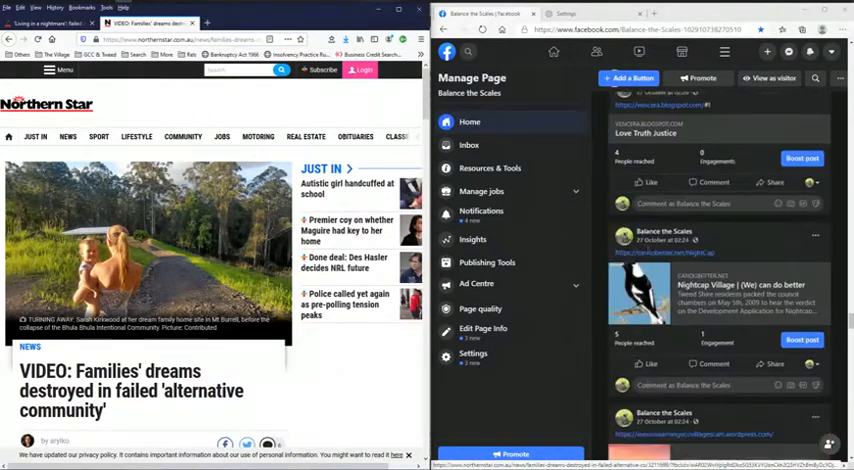
scroll(up, 3)
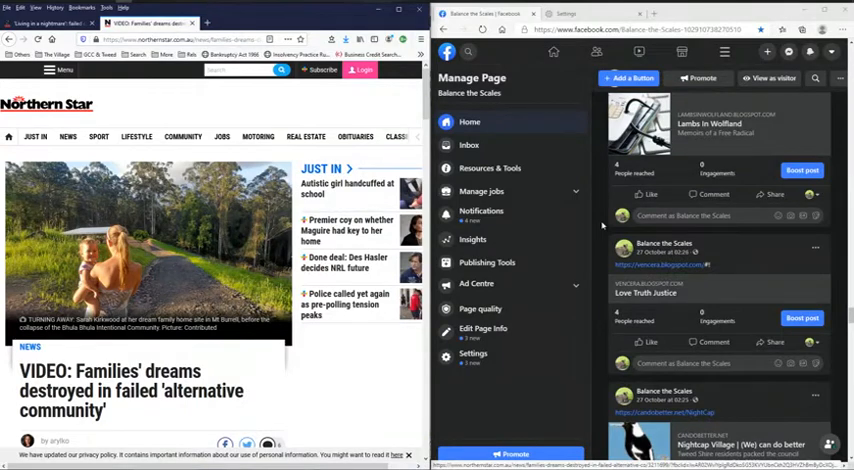
scroll(down, 3)
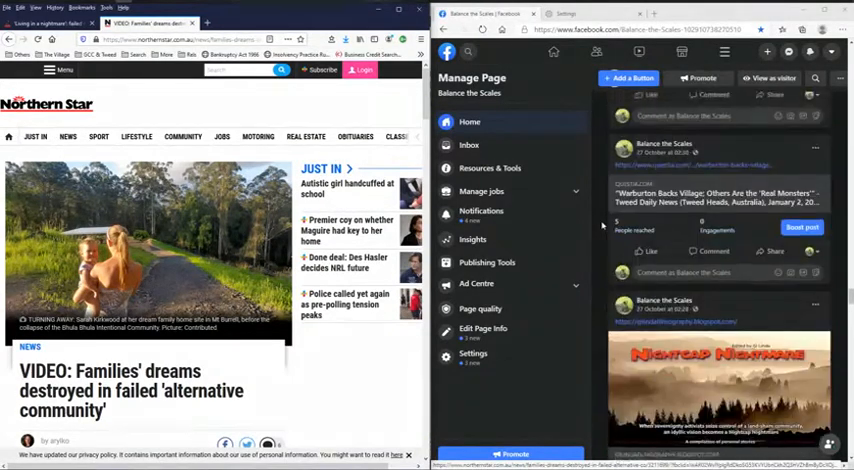
scroll(down, 3)
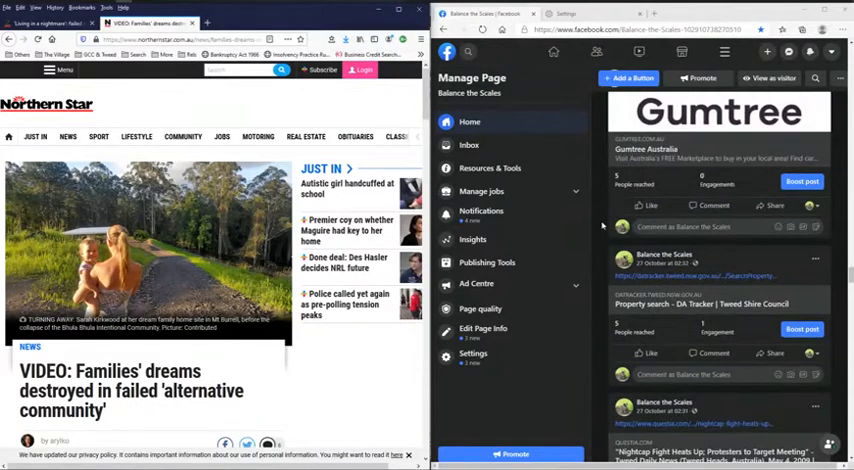
scroll(down, 3)
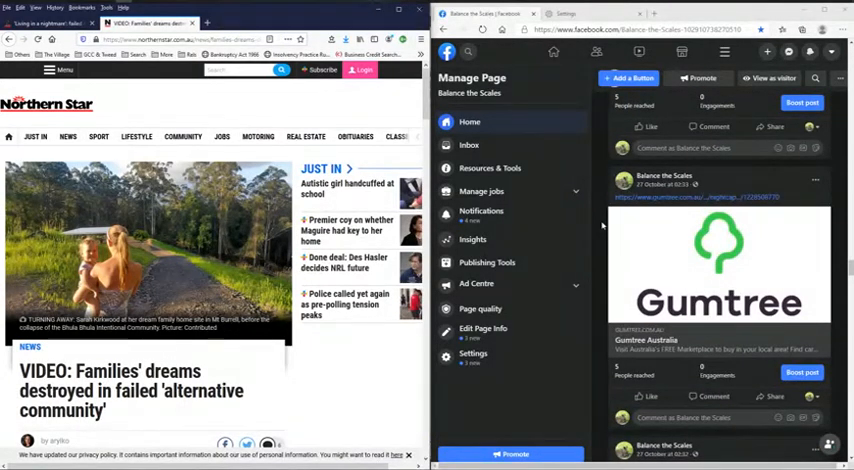
scroll(down, 3)
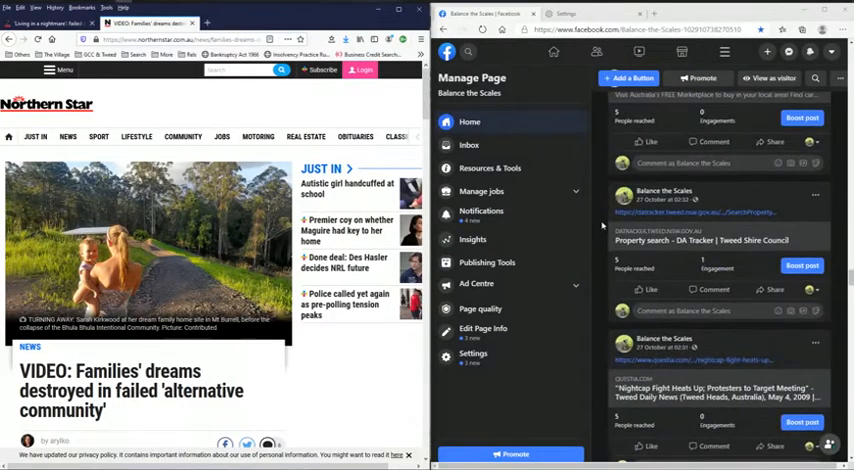